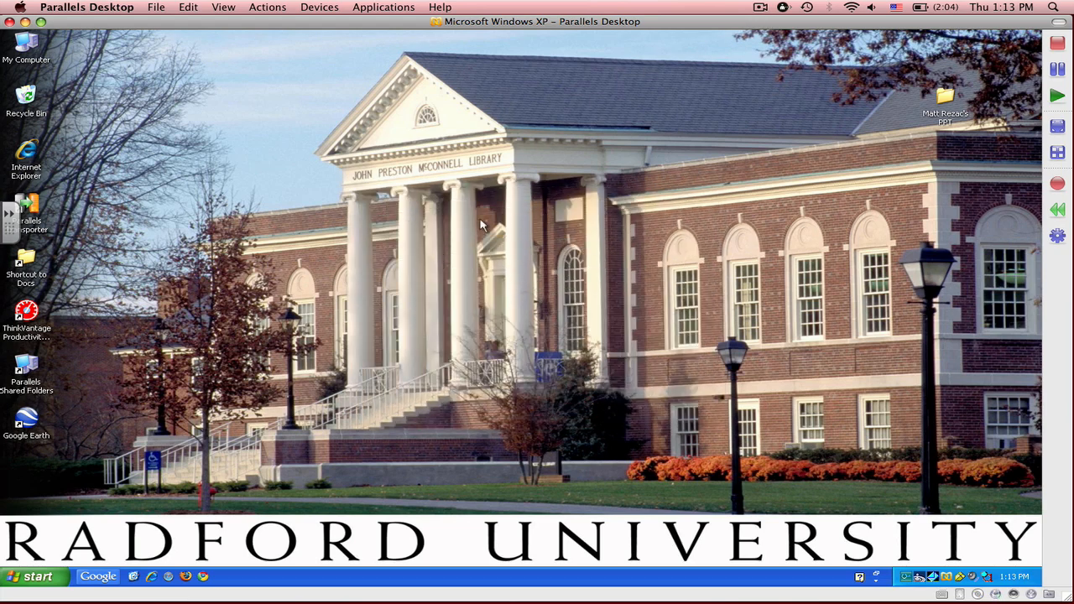
mouse_move(403, 215)
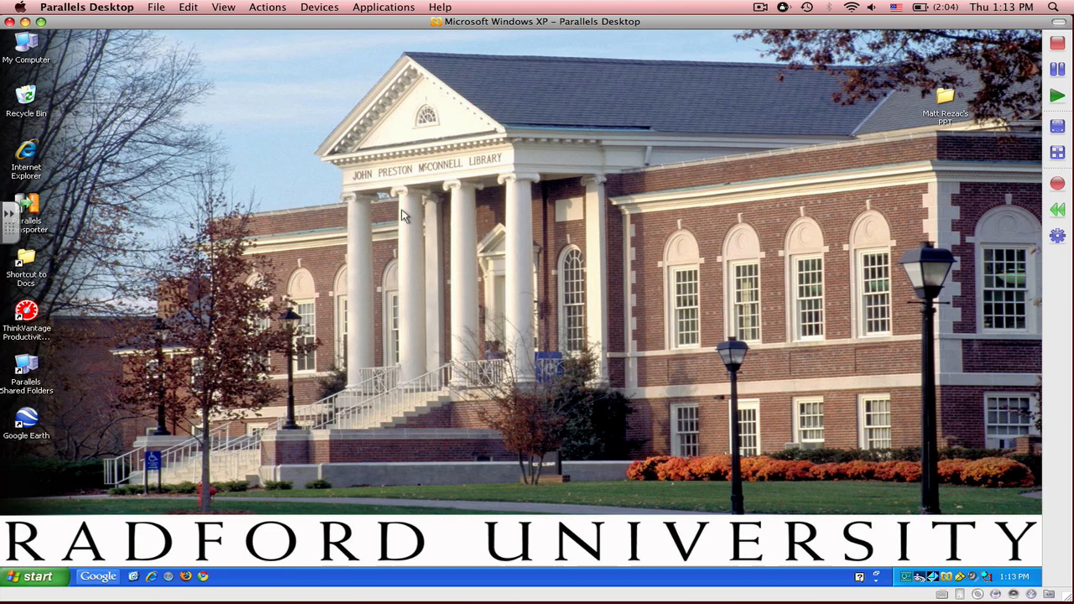
mouse_move(51, 364)
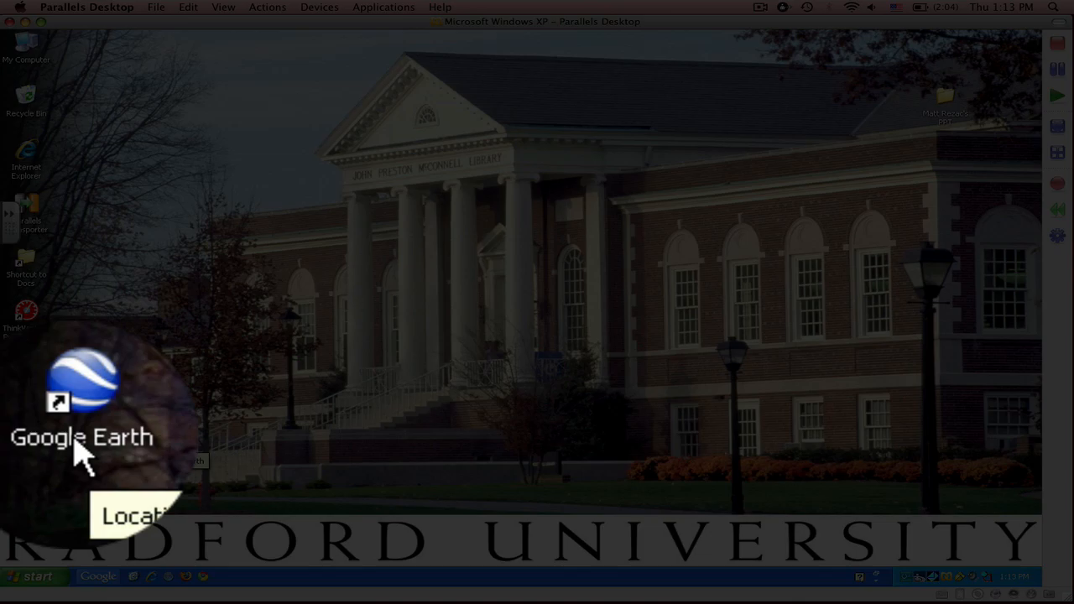
- Launch Google Earth from its desktop shortcut so the globe loads with the start-up tip
double_click(80, 378)
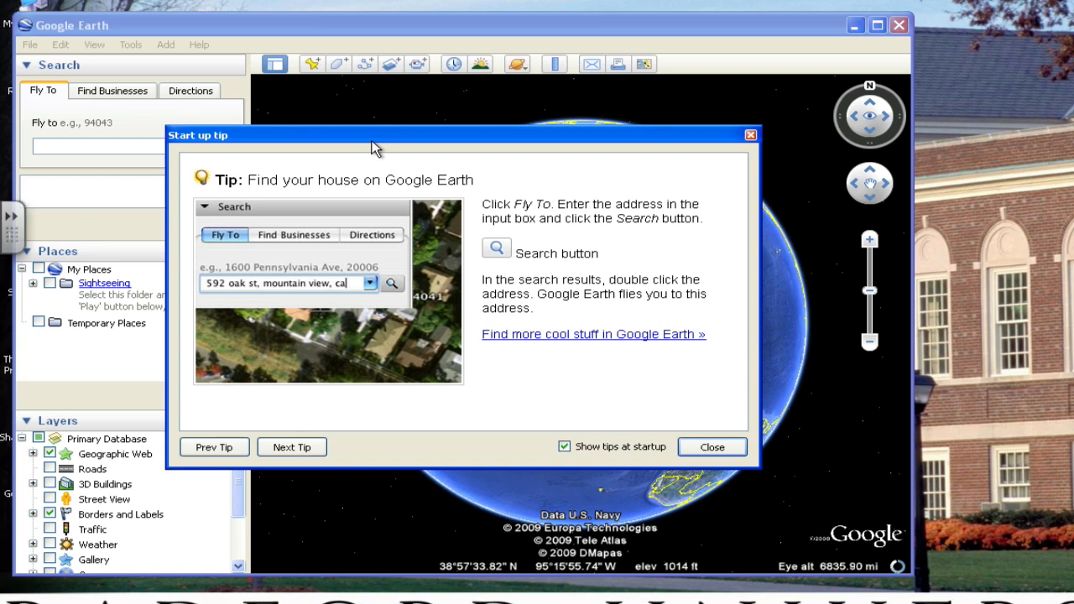
mouse_move(406, 136)
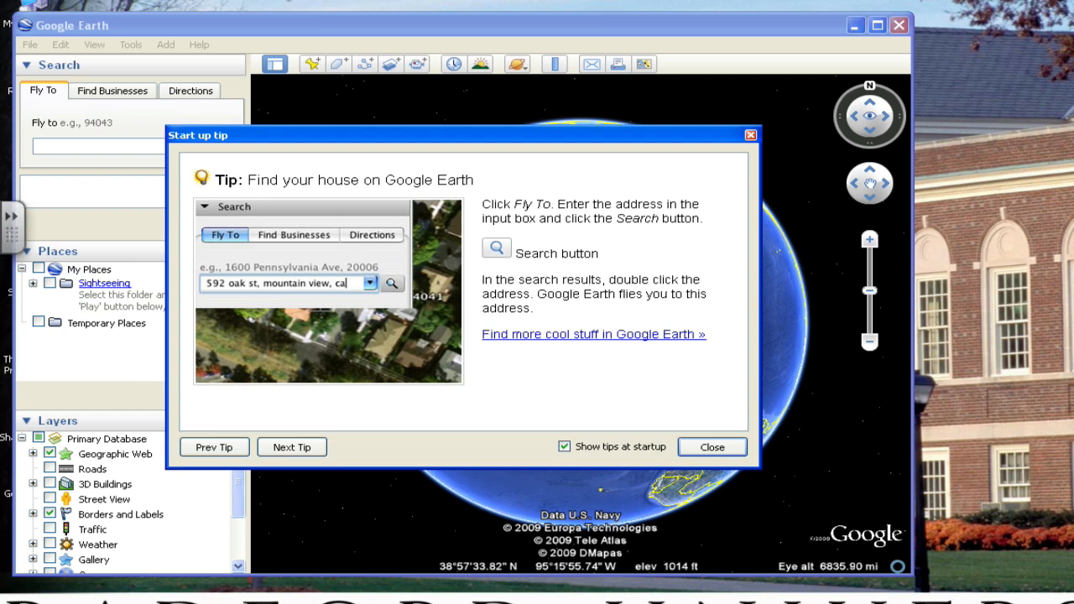
mouse_move(296, 172)
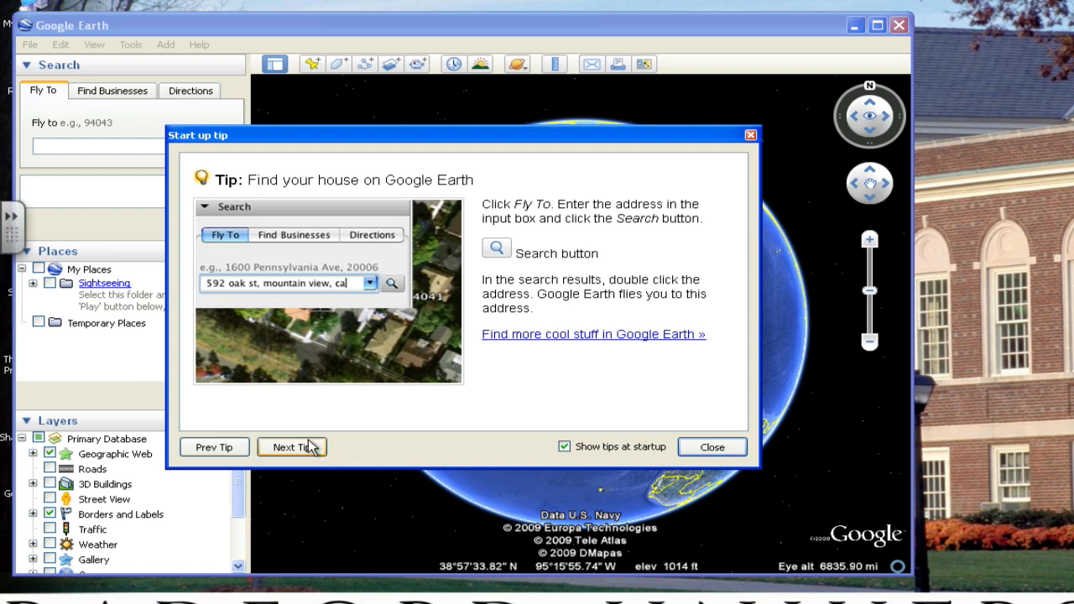
mouse_move(574, 364)
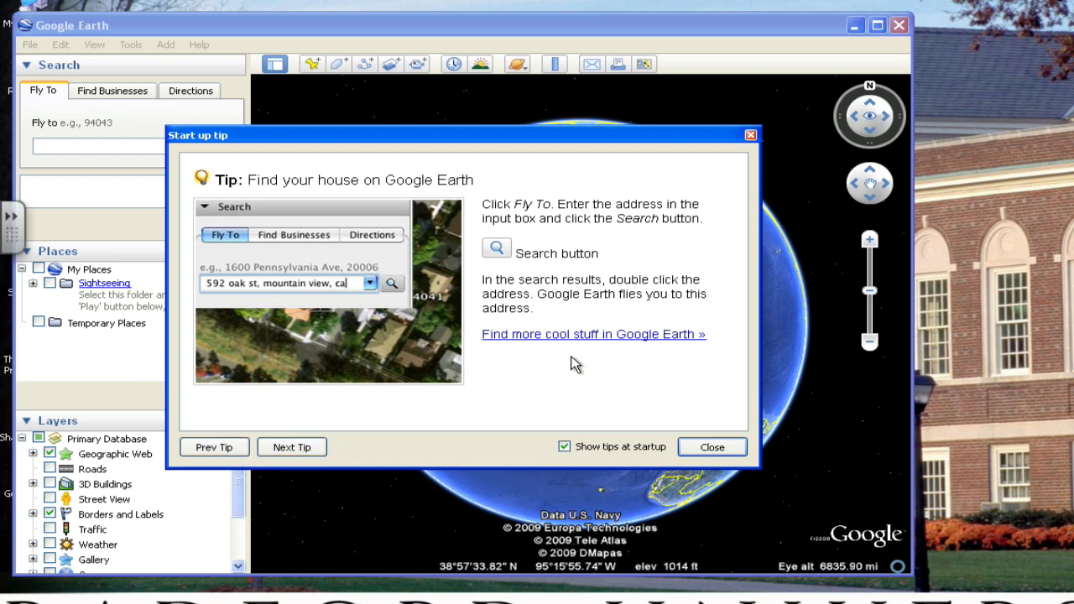
mouse_move(720, 460)
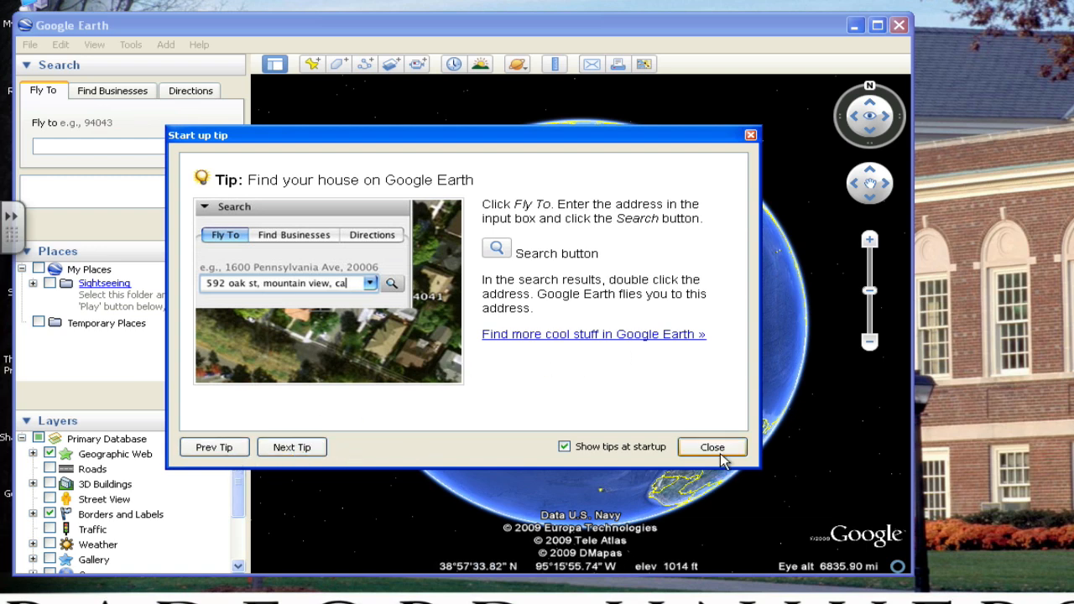
mouse_move(705, 452)
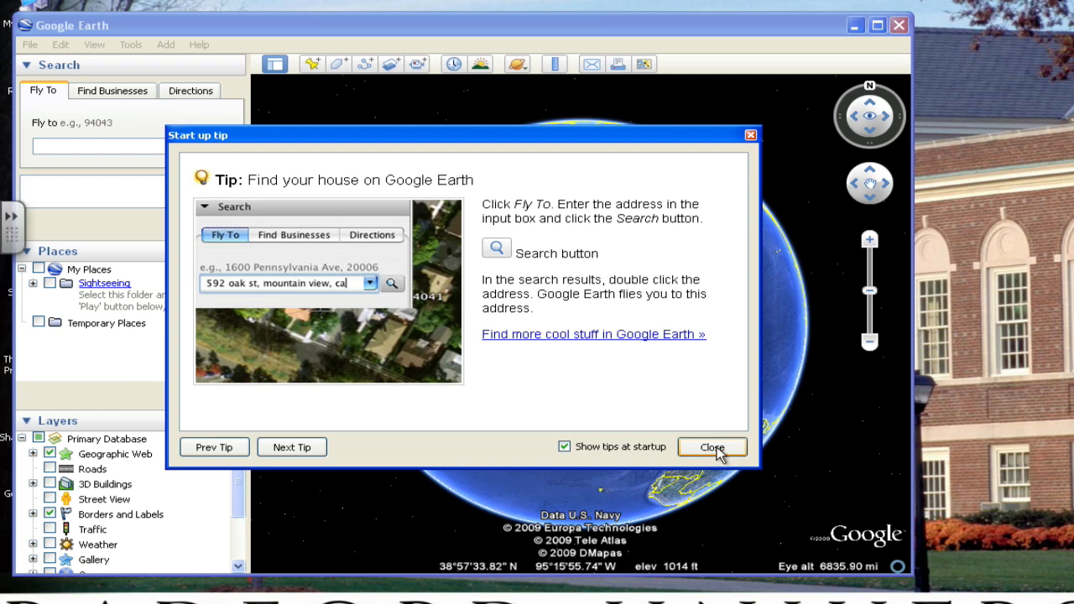
- Dismiss the start-up tip and rotate the heading with the look ring so North America tilts
left_click(712, 446)
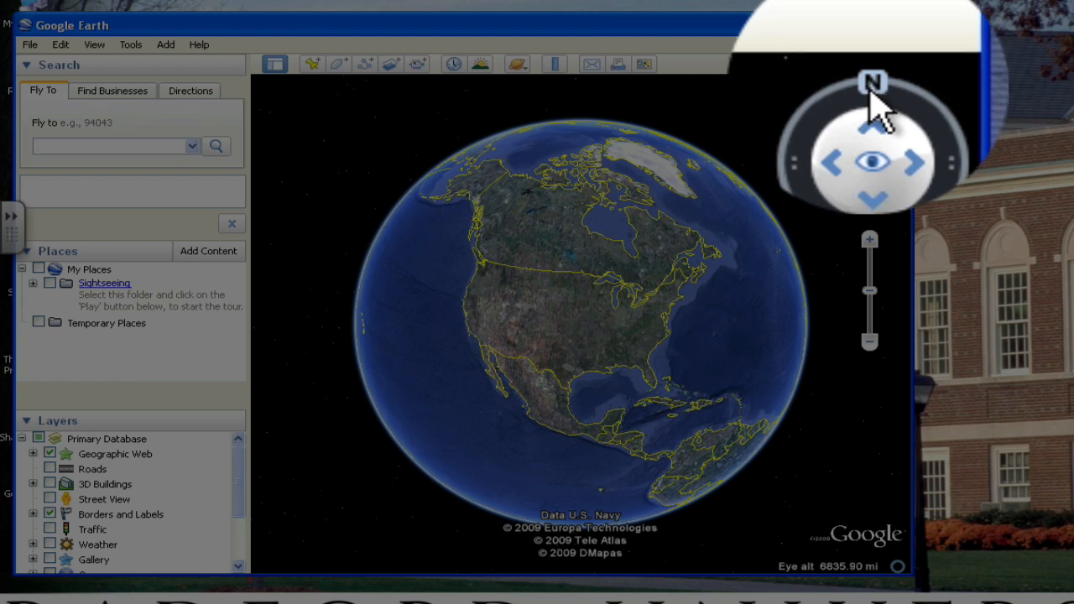
left_click(109, 146)
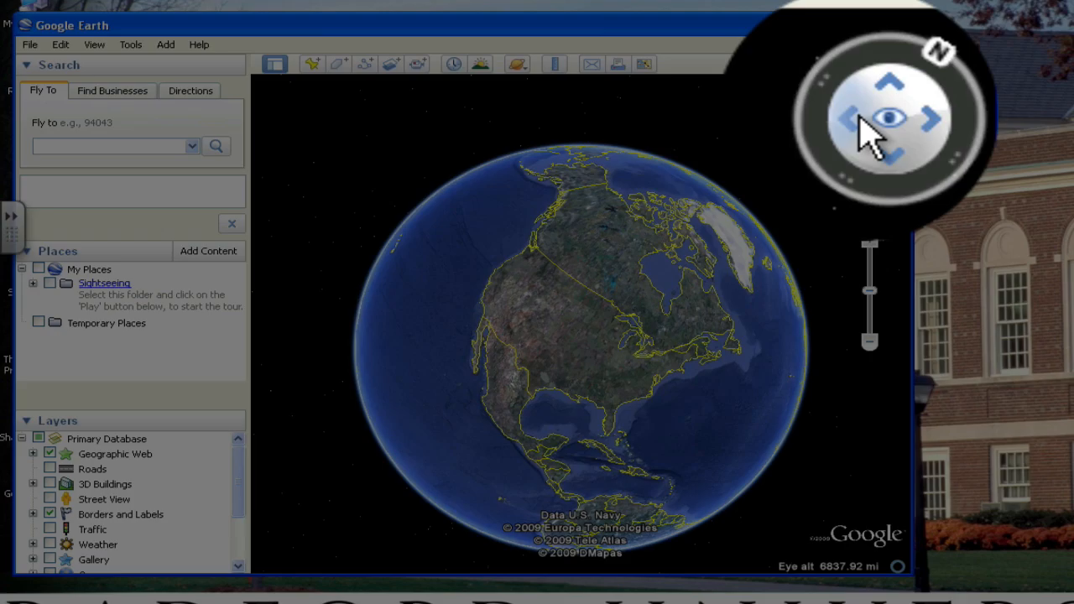
mouse_move(775, 198)
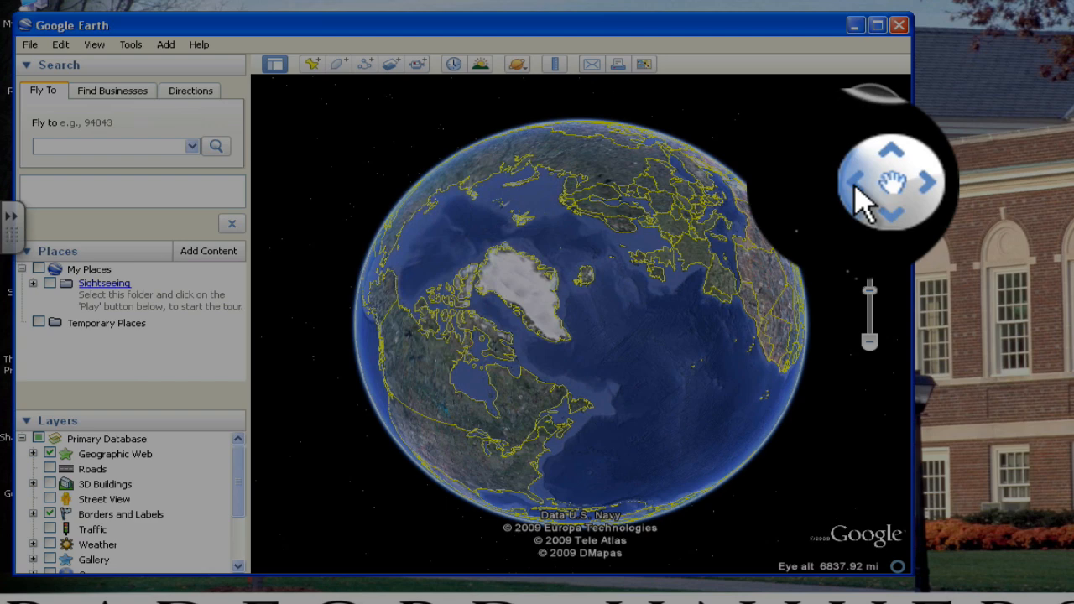
- Pan the globe with the move arrows so Greenland and the Arctic come toward centre
left_click_drag(869, 182, 869, 210)
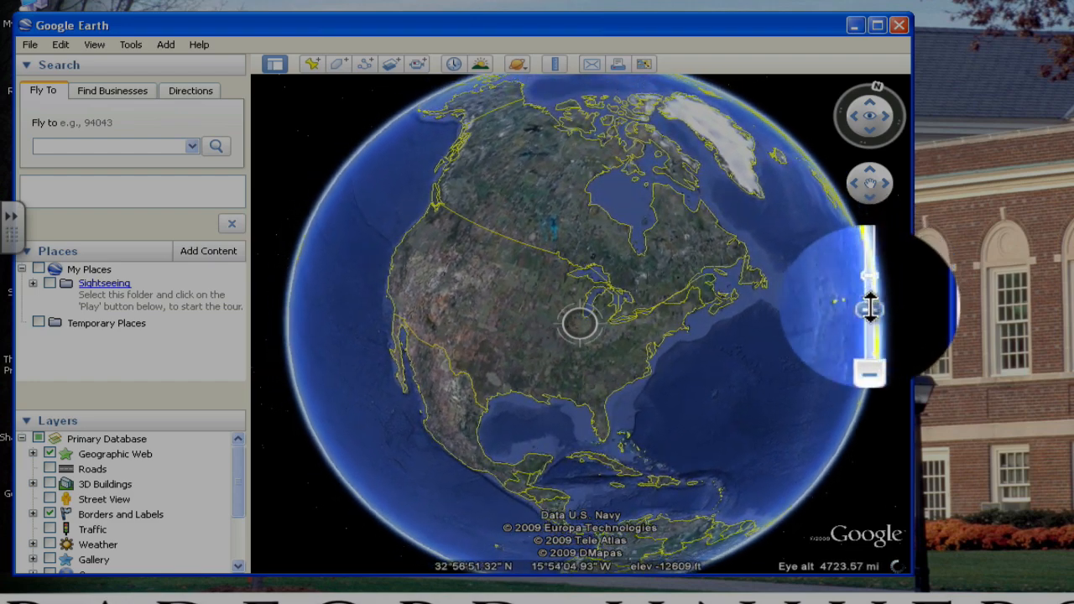
- Zoom in on North America toward the Great Lakes and back out with the zoom slider, ending closer than the full globe
left_click_drag(869, 309, 869, 288)
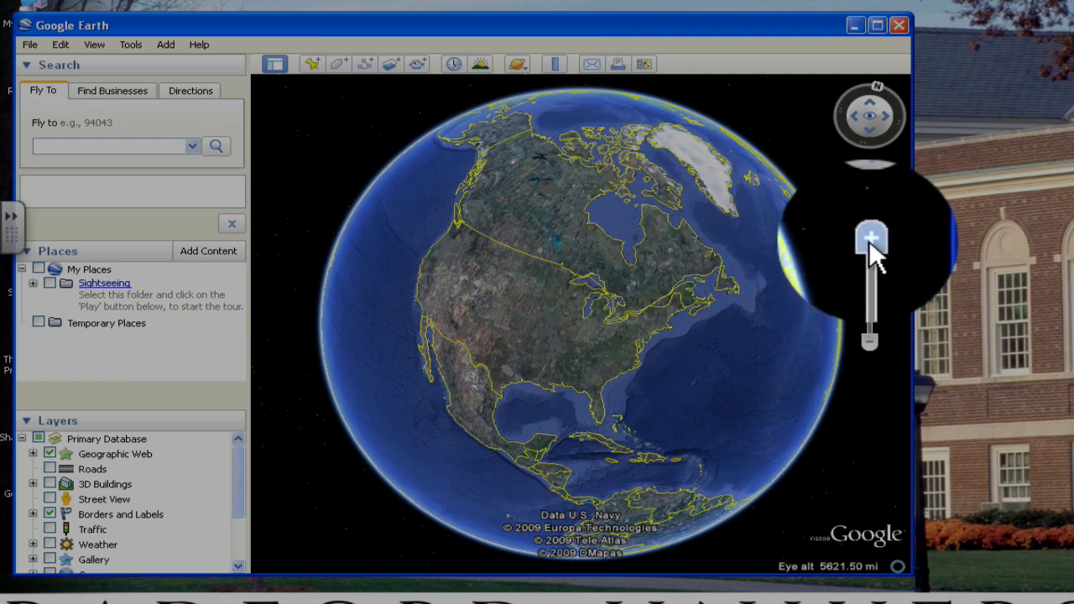
left_click(866, 238)
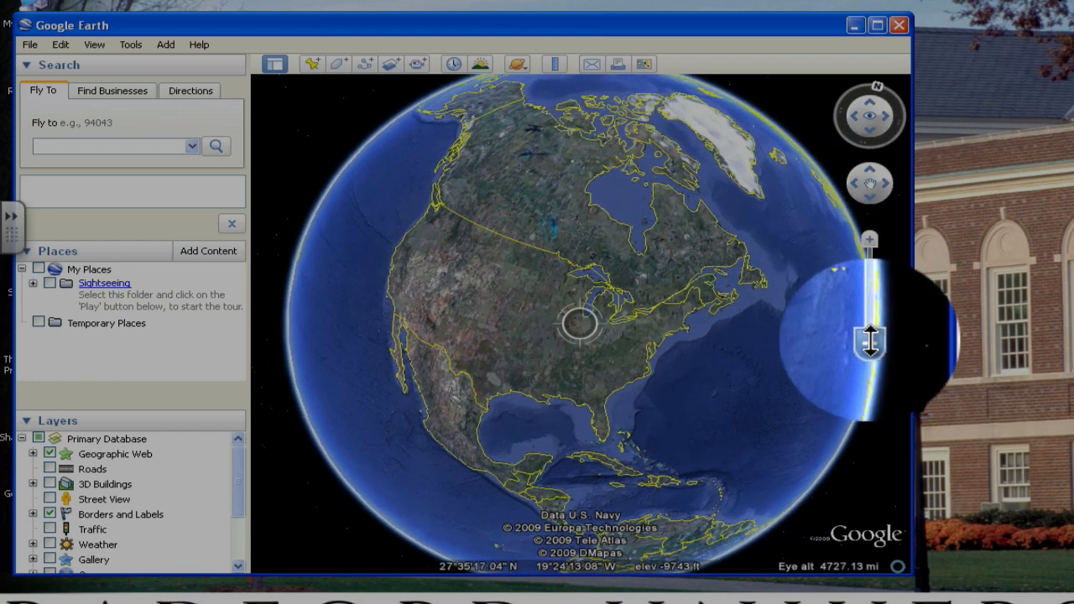
left_click_drag(870, 339, 869, 289)
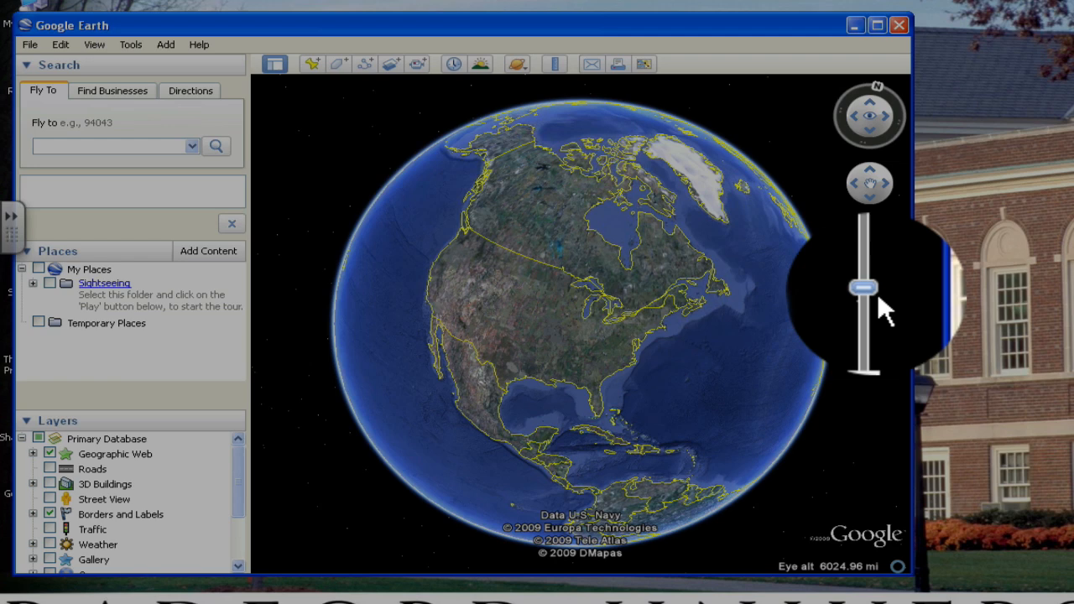
left_click_drag(864, 288, 869, 235)
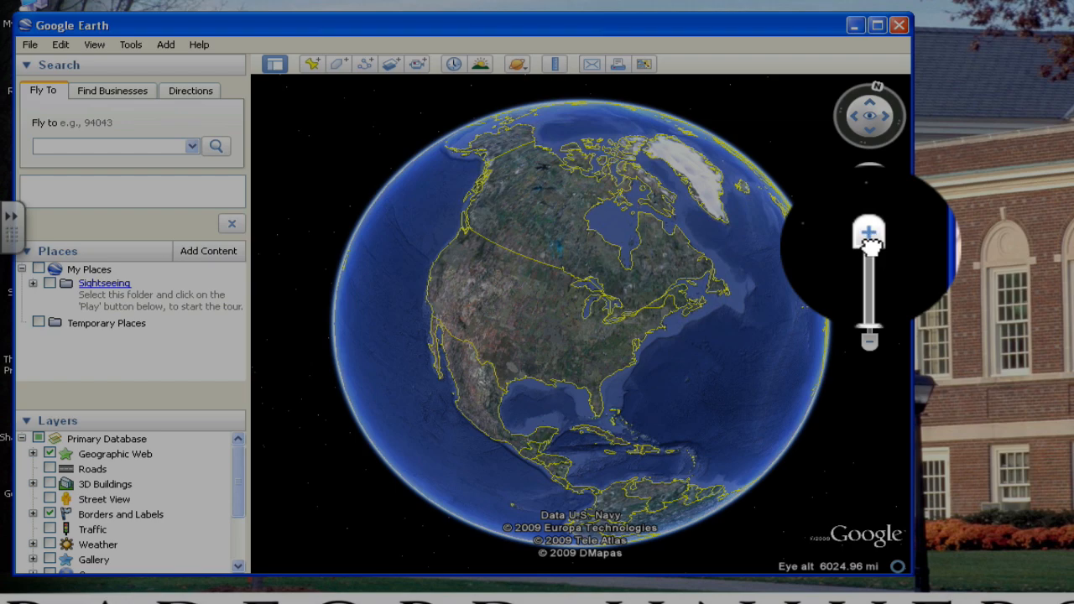
left_click(865, 233)
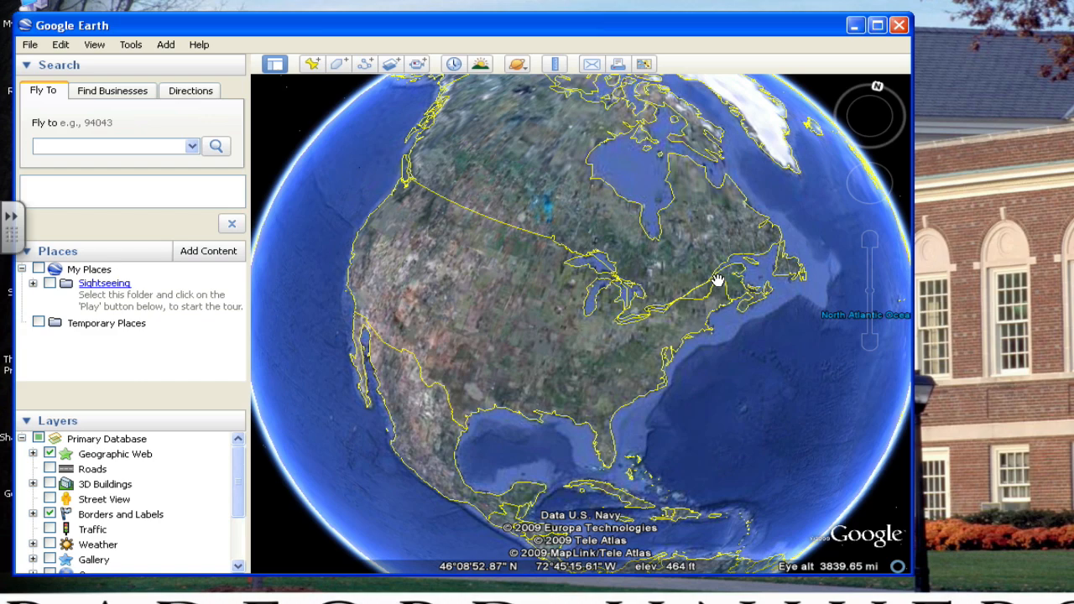
mouse_move(876, 299)
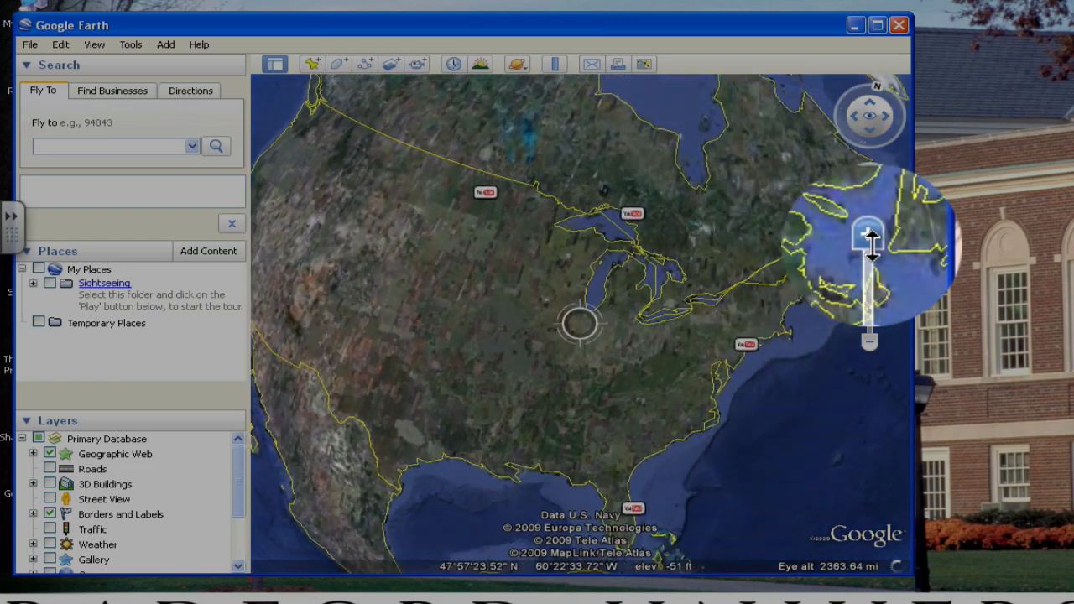
left_click(869, 234)
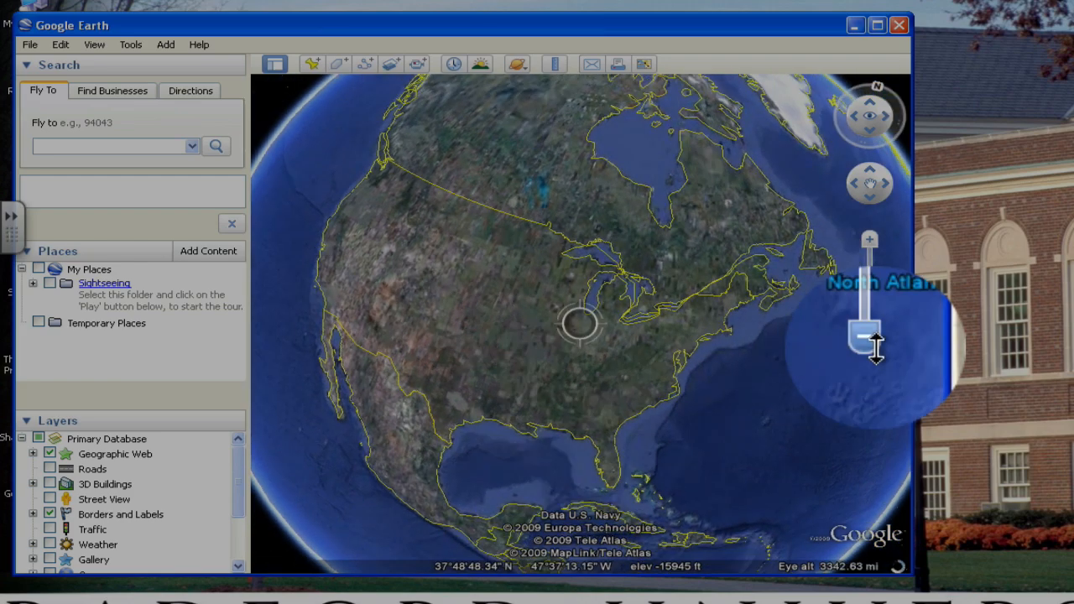
left_click_drag(869, 327, 869, 344)
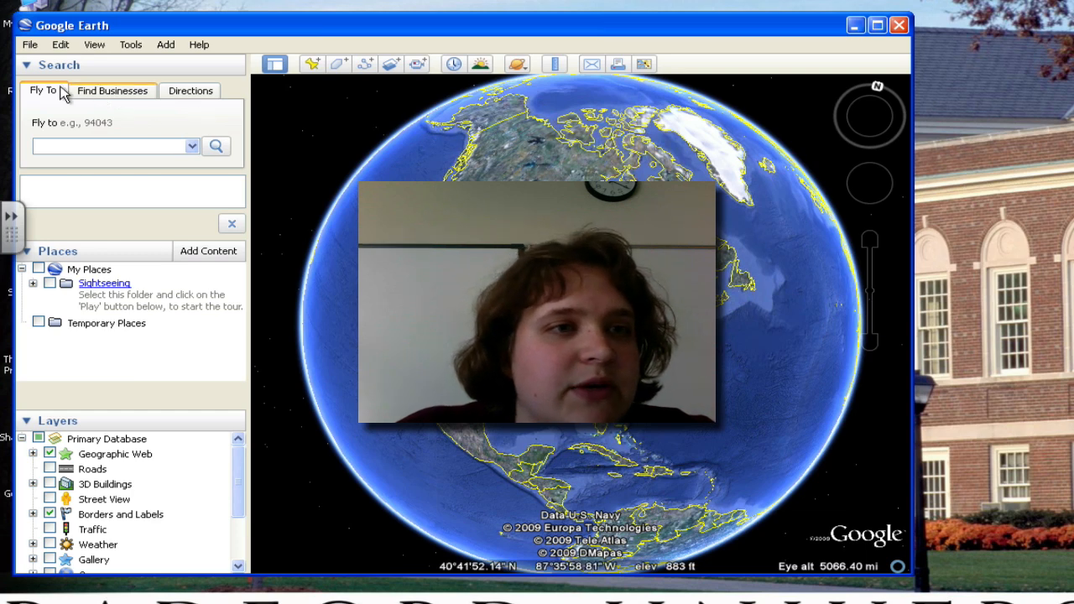
mouse_move(93, 69)
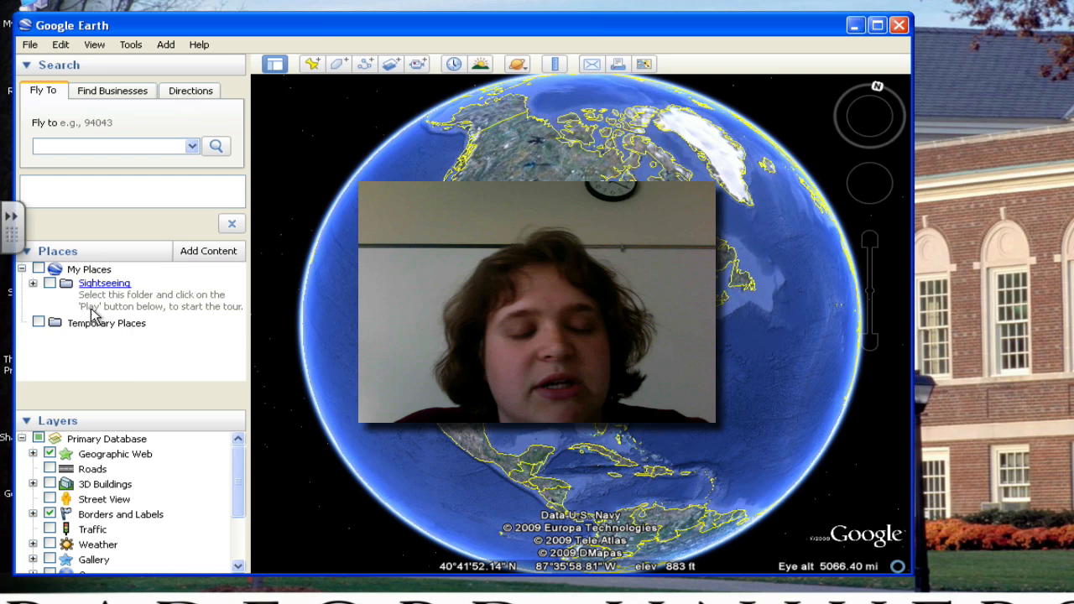
mouse_move(108, 326)
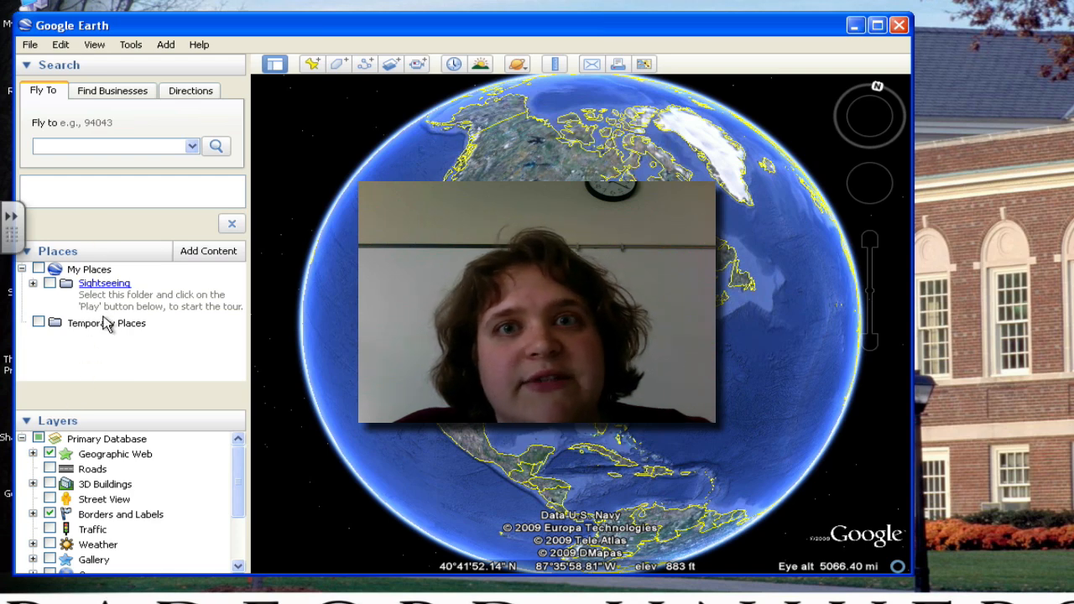